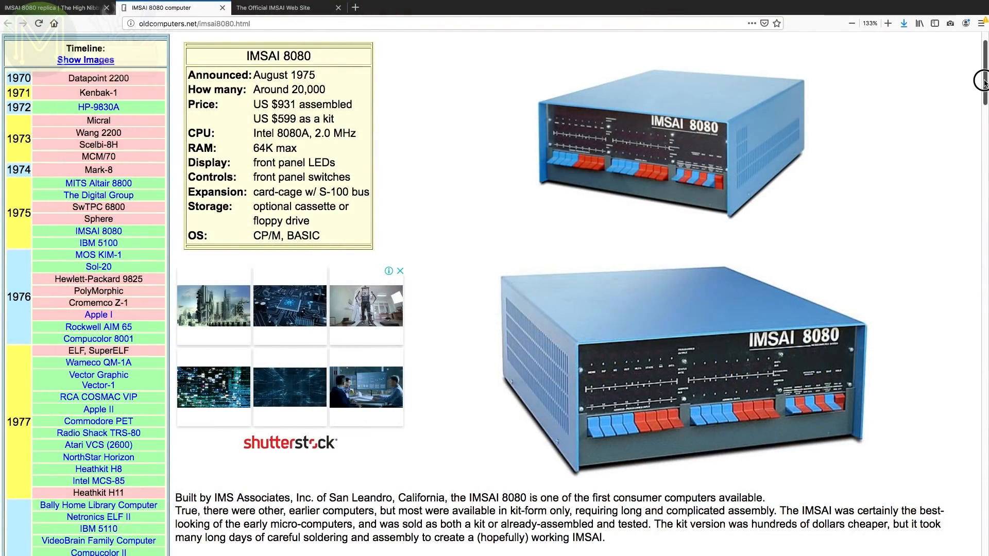
Read the oldcomputers.net IMSAI 8080 article to the open-case photo, then switch to the Official IMSAI Web Site
scroll(down, 3)
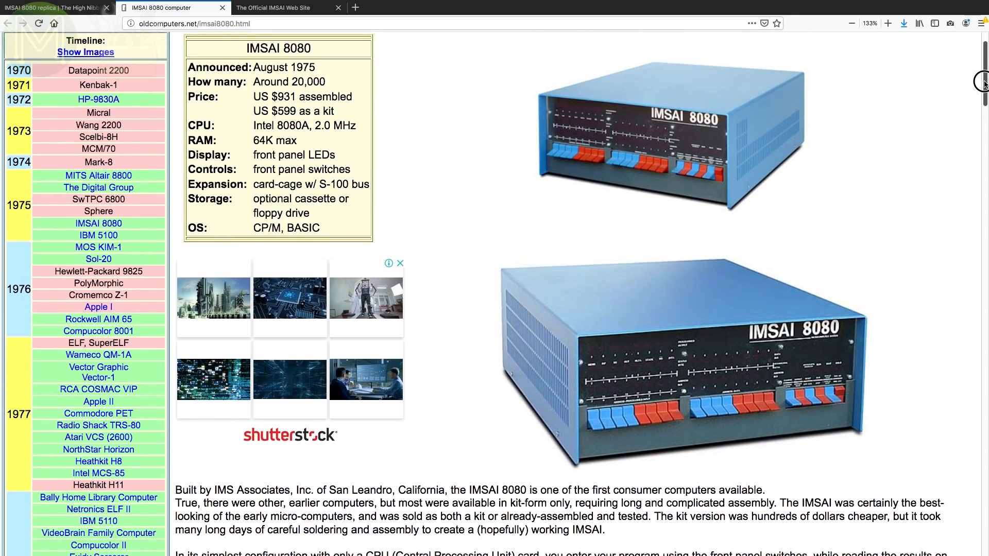
scroll(down, 3)
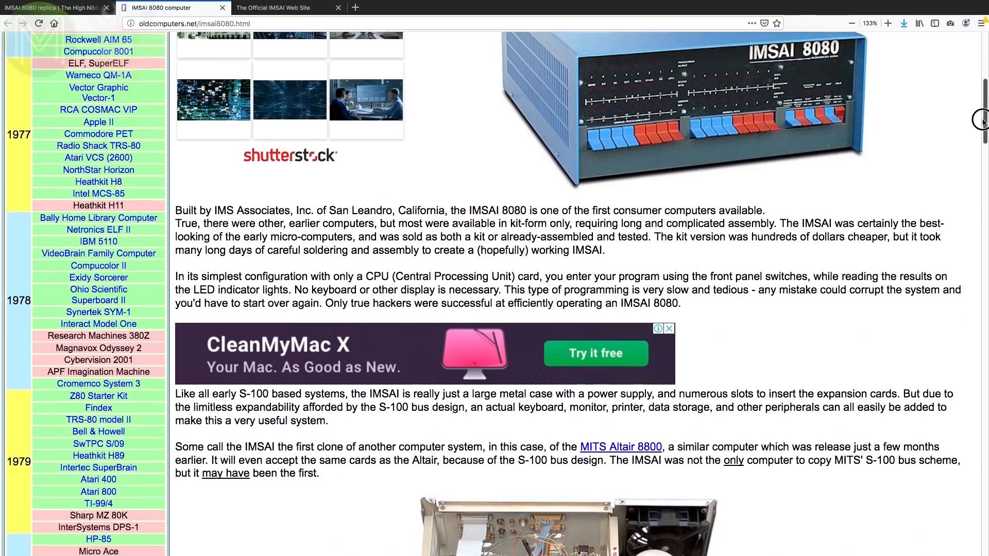
scroll(down, 3)
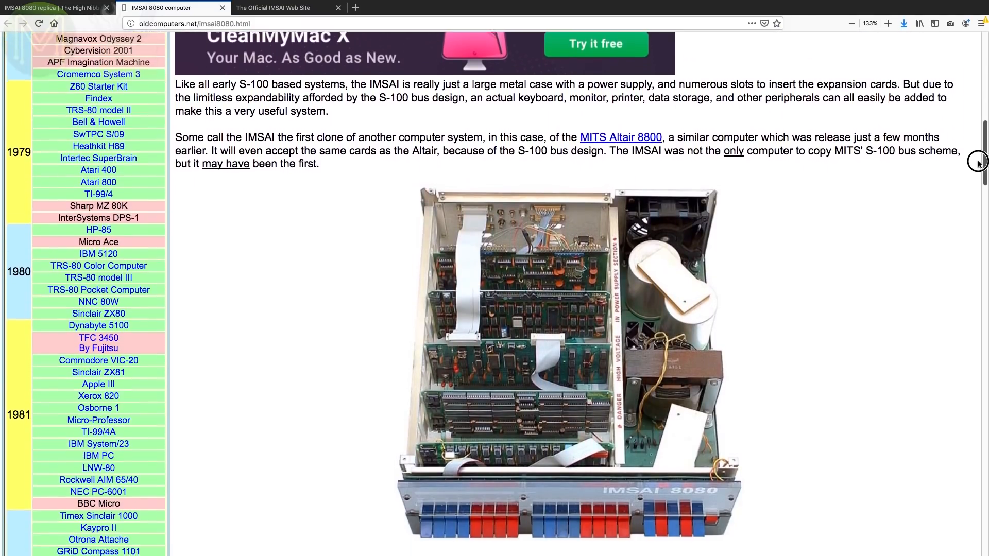
click(284, 7)
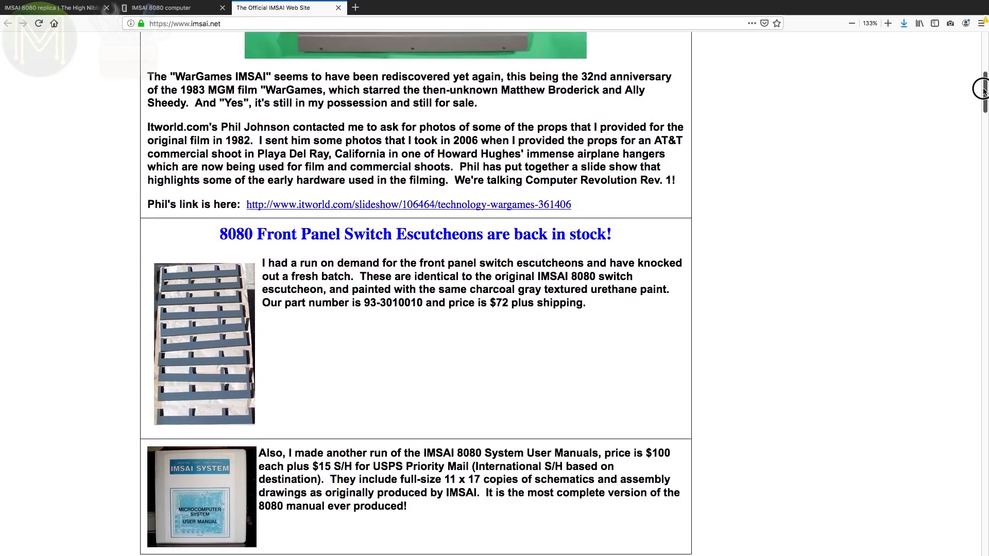
Read the imsai.net page past the Series Two, WarGames props and liquidation news items
scroll(down, 3)
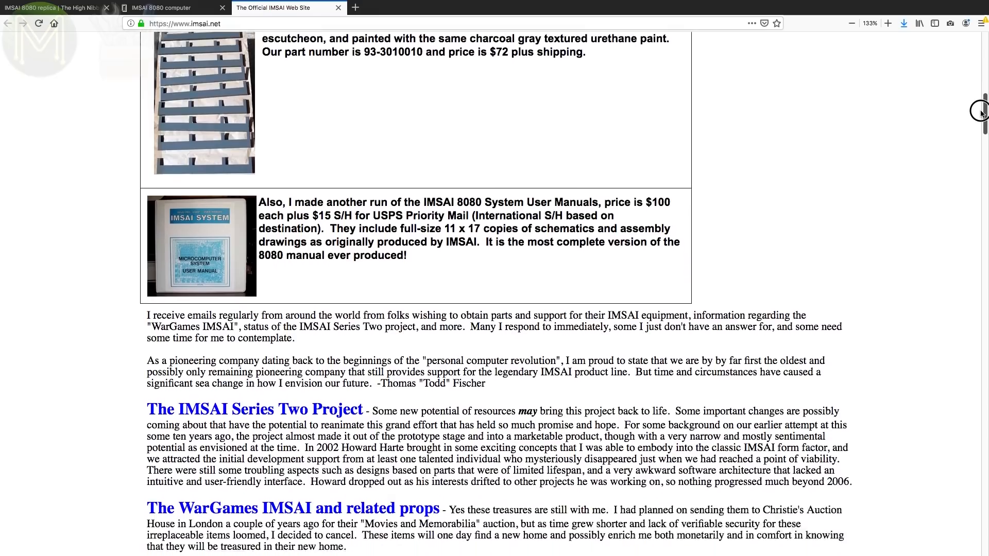
scroll(down, 3)
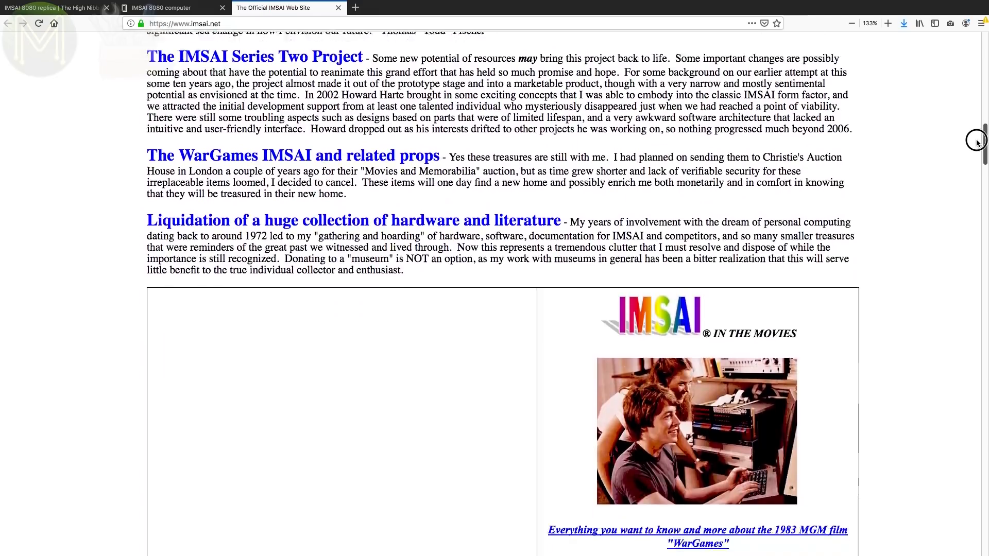
scroll(down, 3)
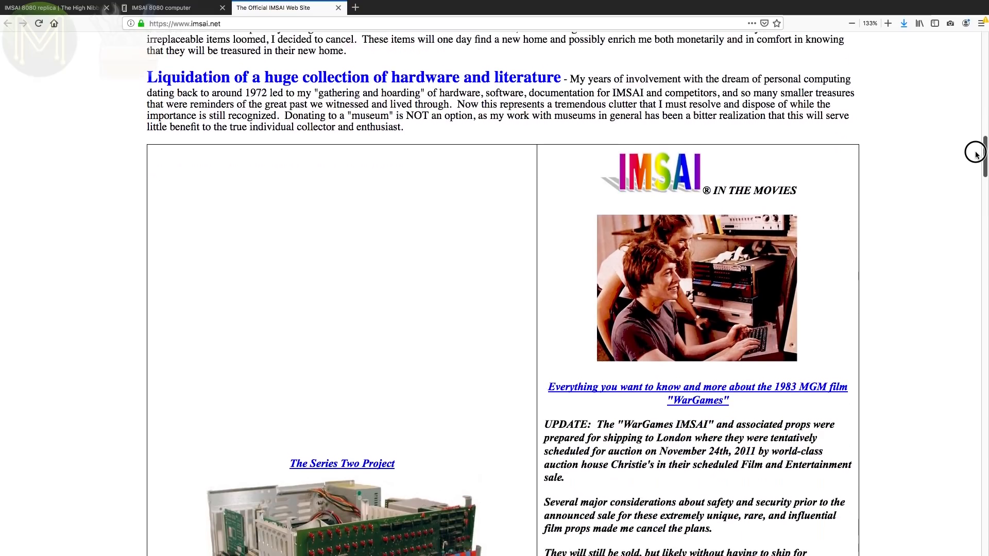
scroll(down, 3)
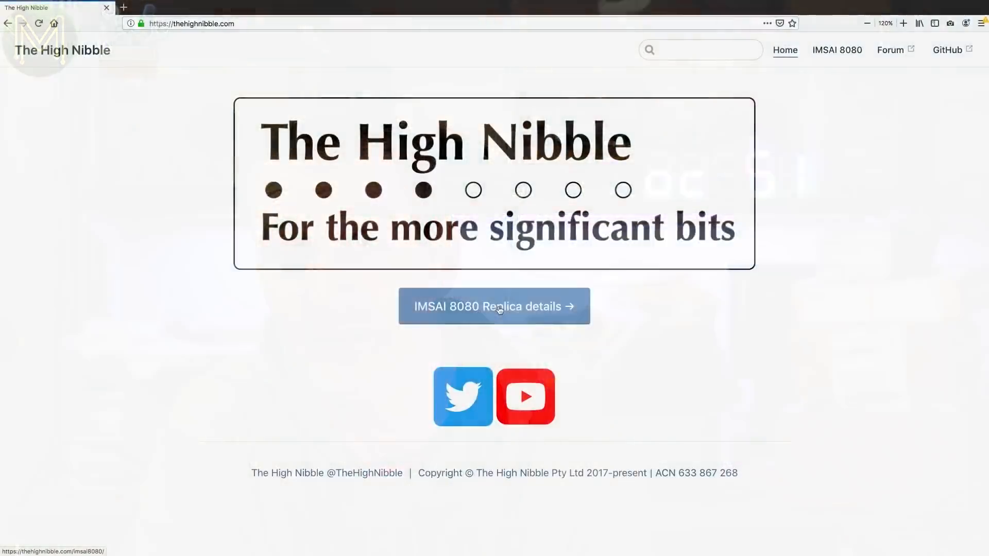
Go from The High Nibble homepage to its YouTube channel via the YouTube icon
click(493, 306)
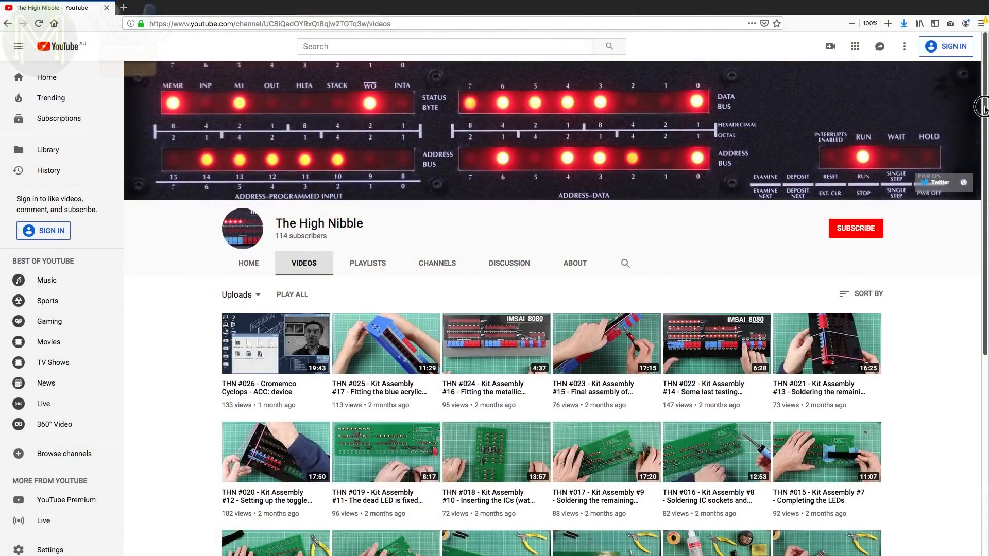
Browse the channel's video list past the kit assembly series to the IMSAI 8080 desktop UI episodes
scroll(down, 3)
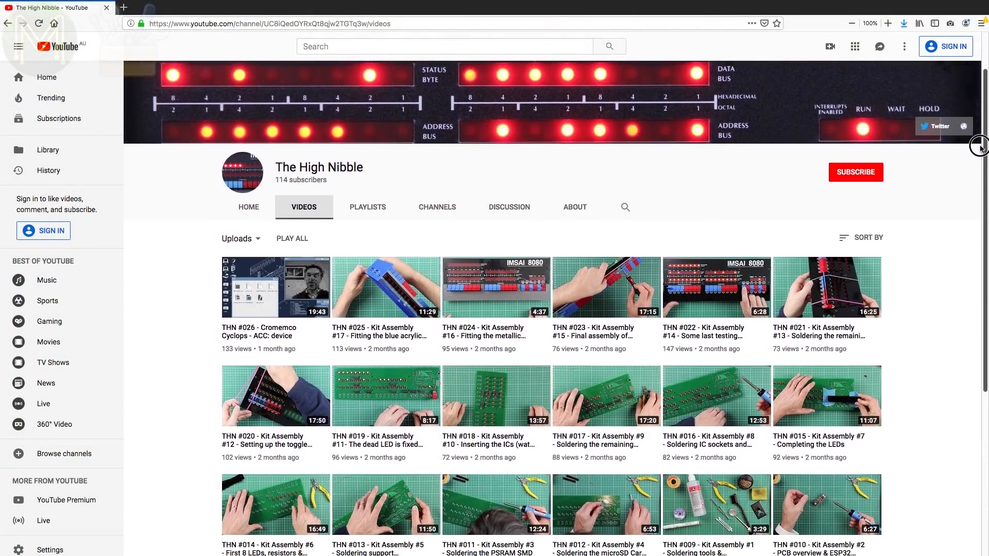
scroll(down, 3)
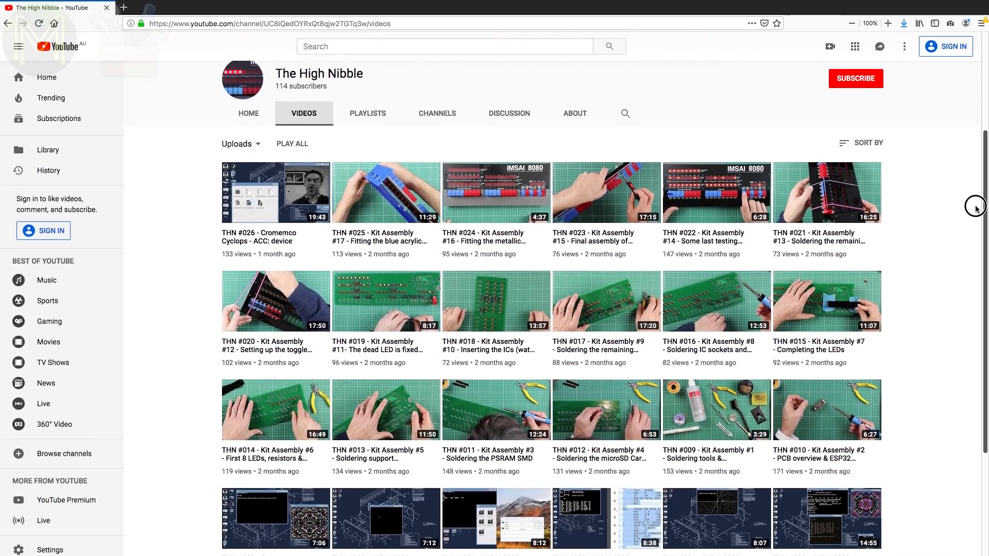
scroll(down, 3)
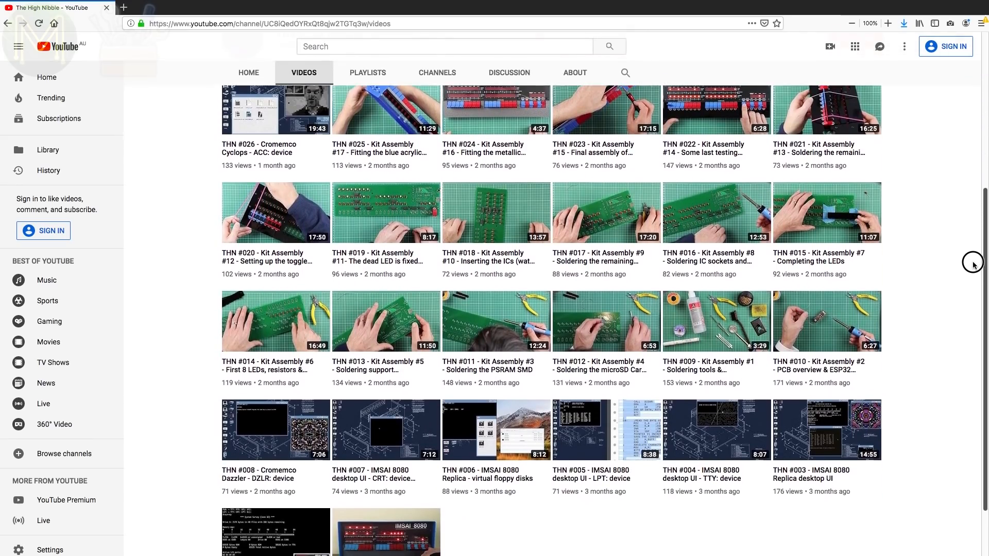